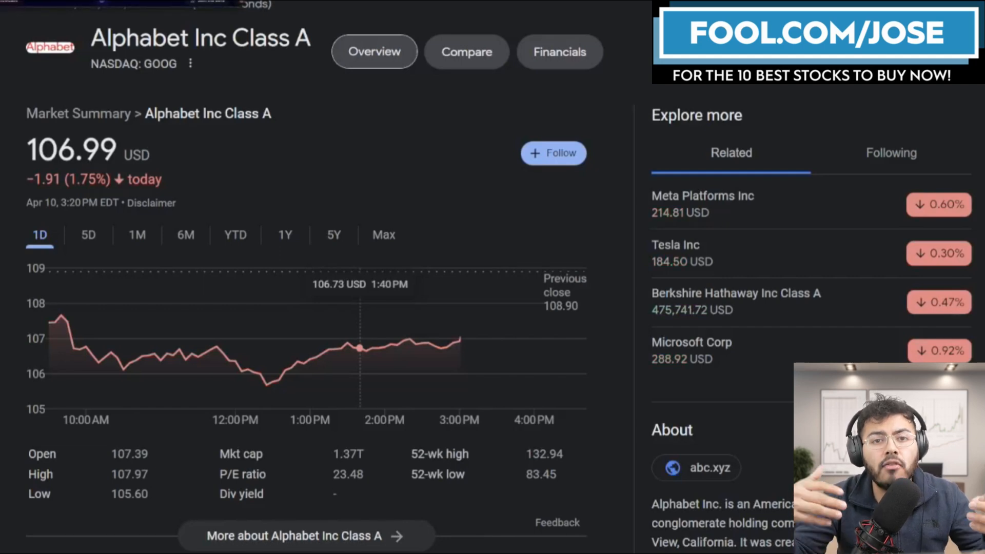
scroll("down", 3)
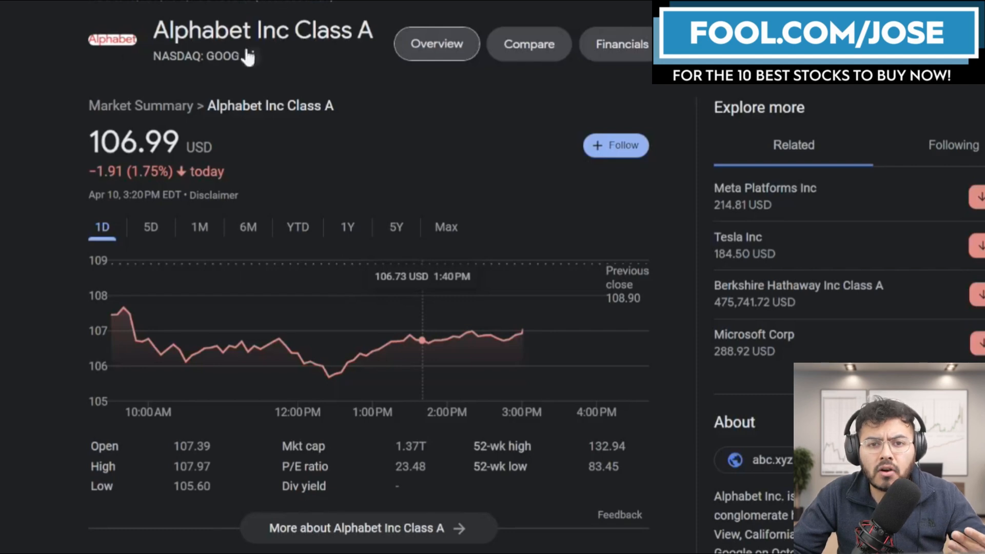
mouse_move(172, 29)
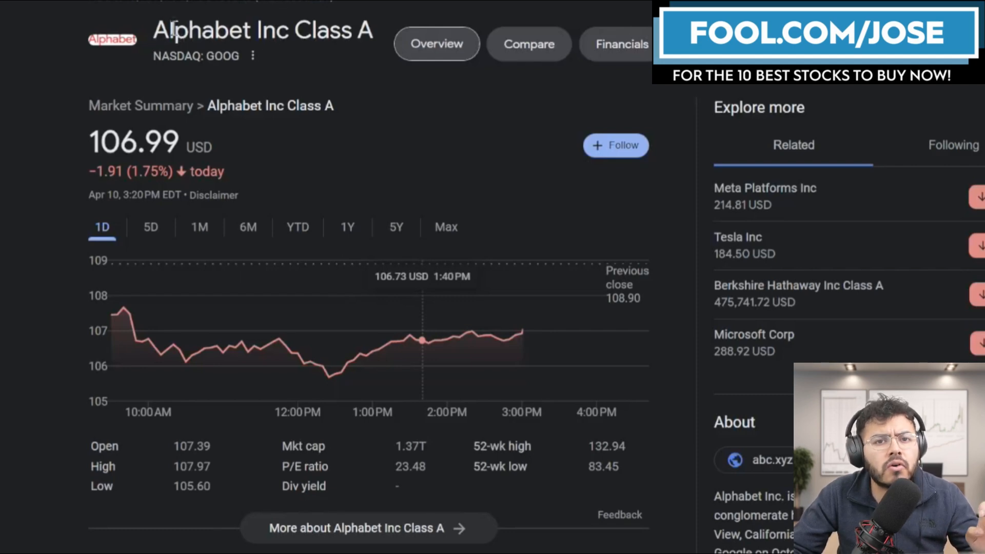
mouse_move(33, 33)
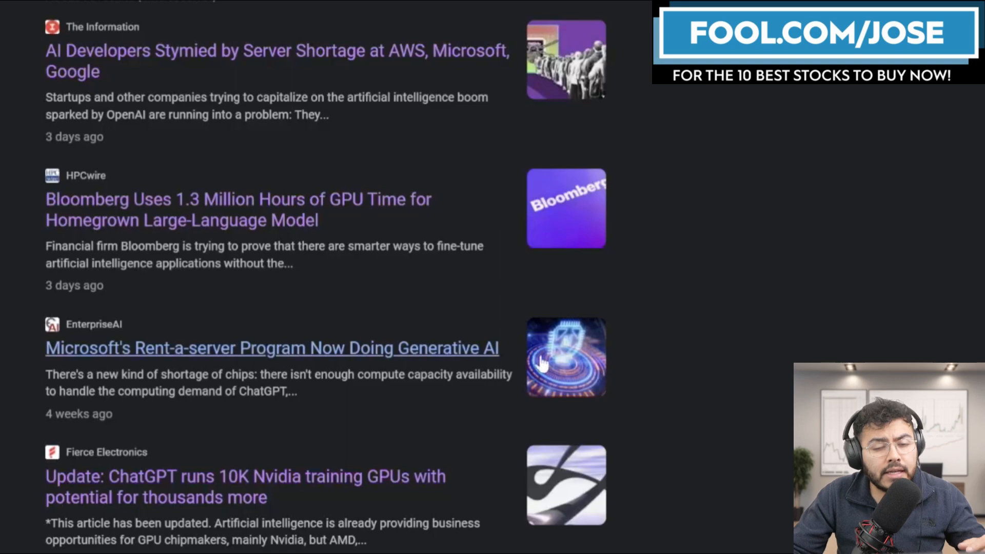
mouse_move(790, 325)
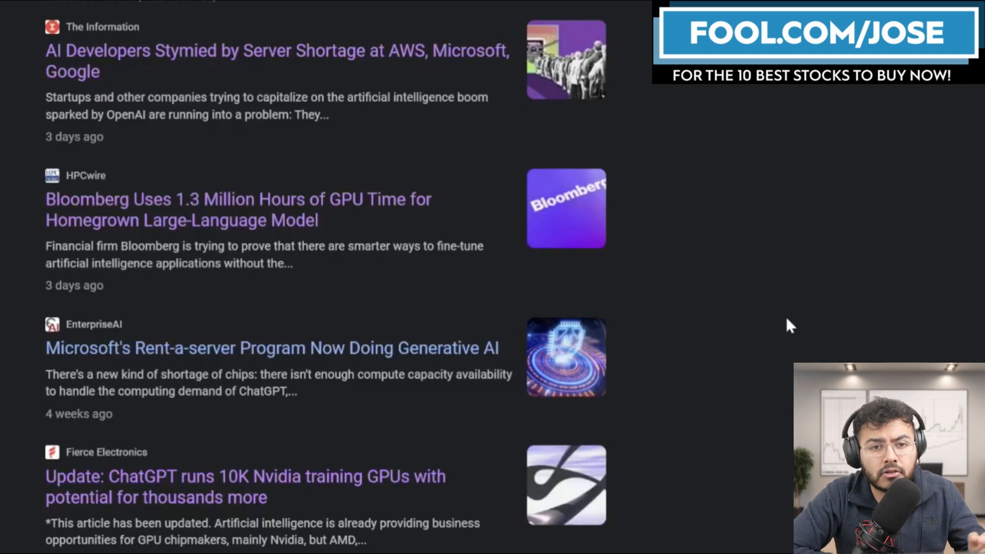
mouse_move(644, 366)
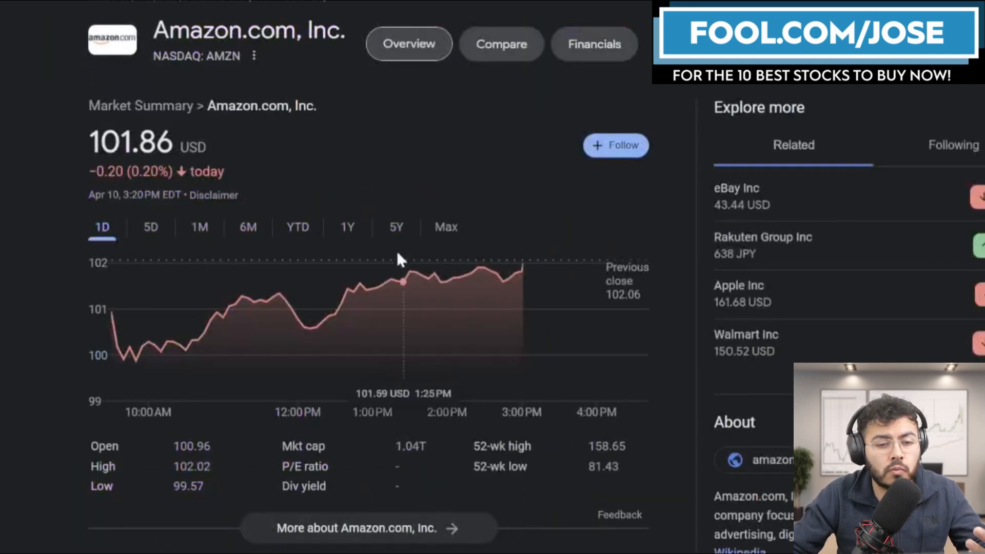
mouse_move(409, 98)
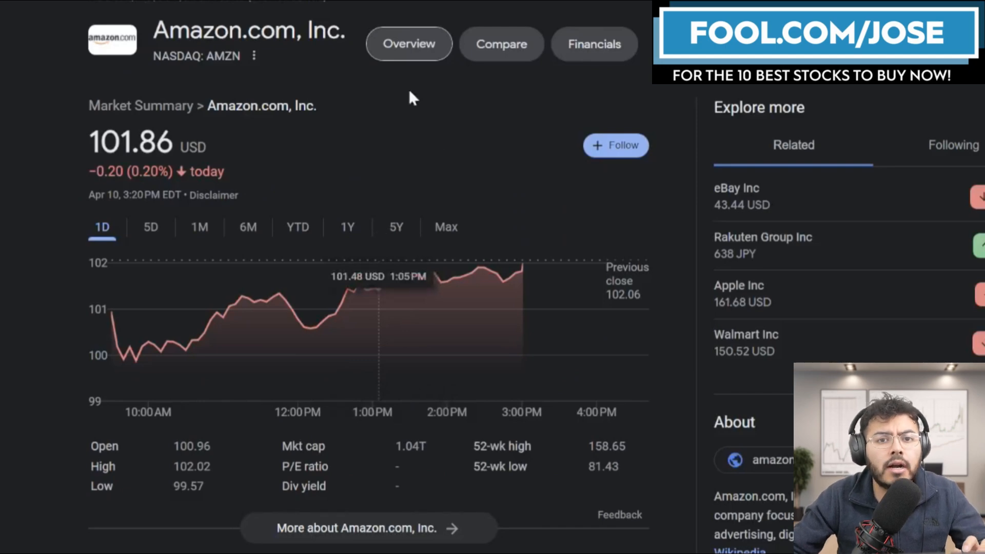
scroll("down", 3)
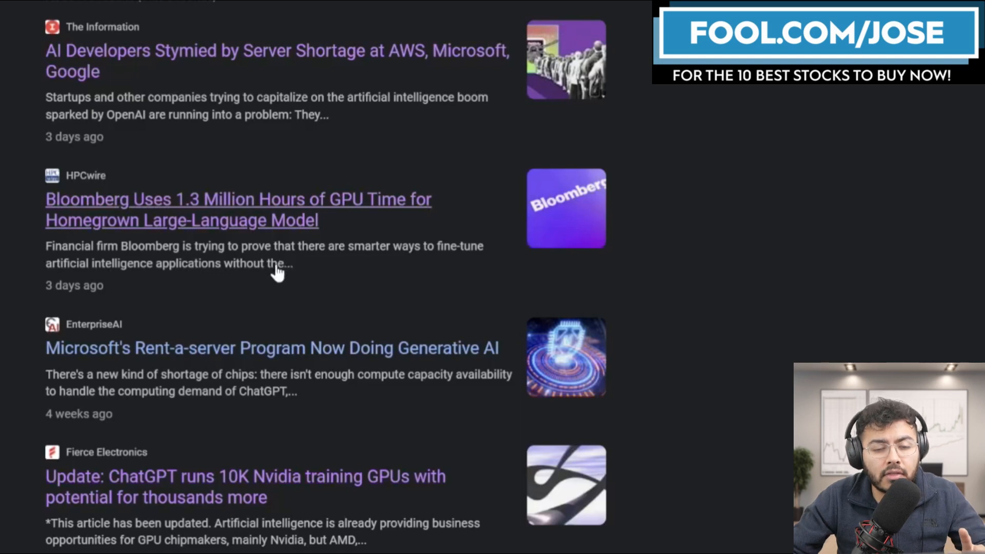
mouse_move(329, 258)
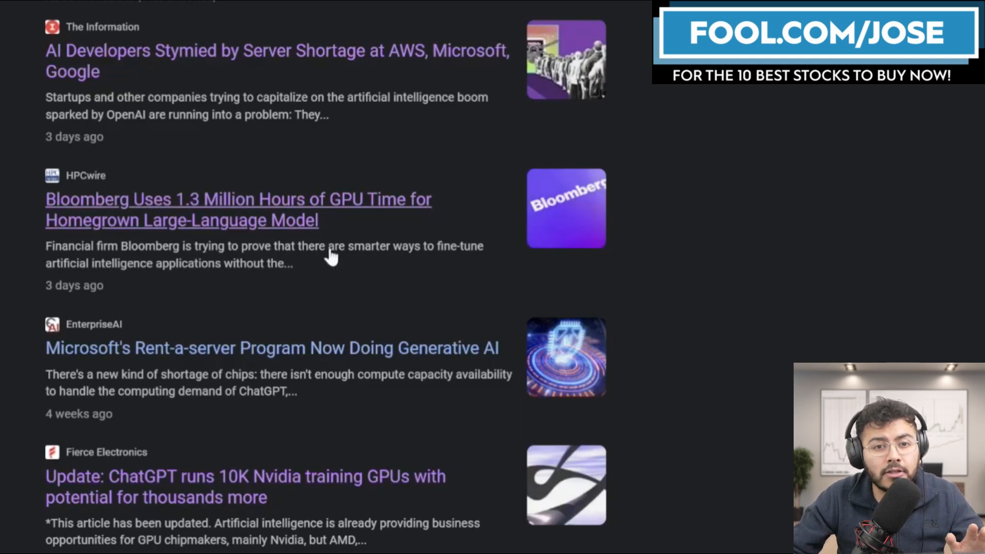
mouse_move(300, 132)
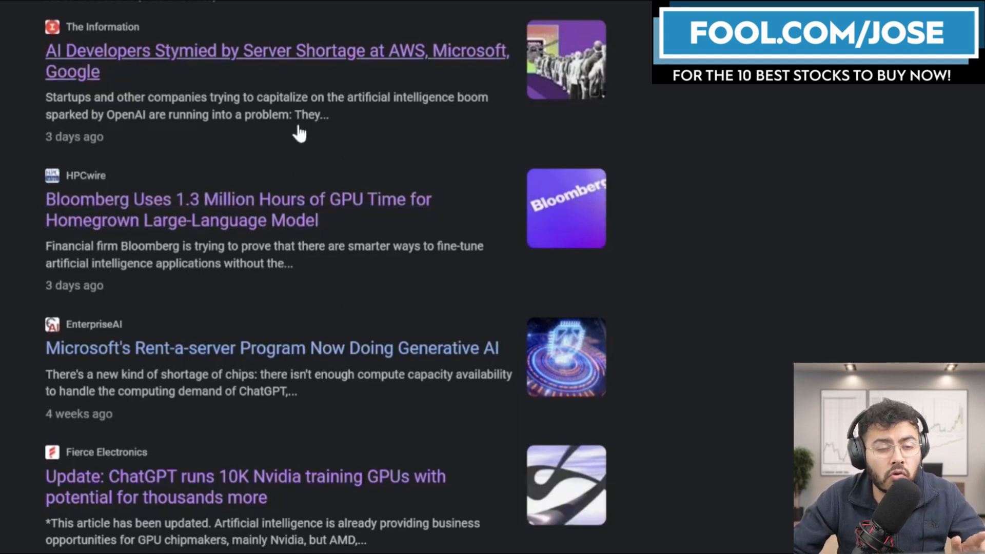
mouse_move(313, 157)
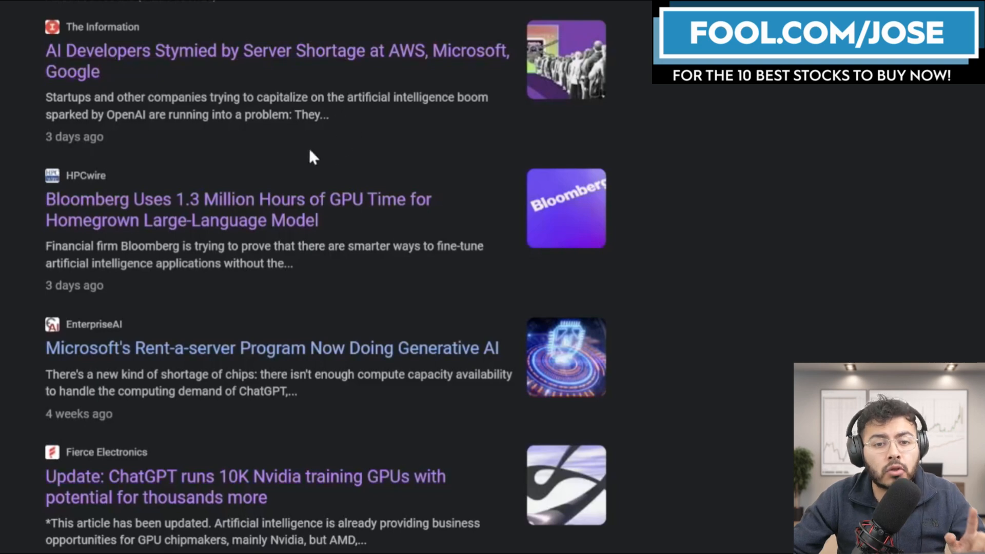
mouse_move(263, 155)
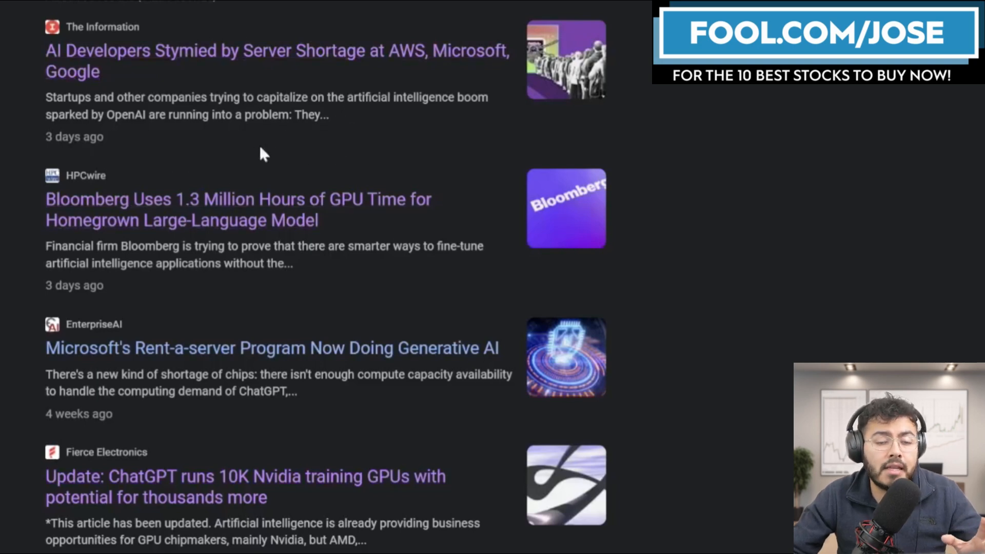
mouse_move(363, 175)
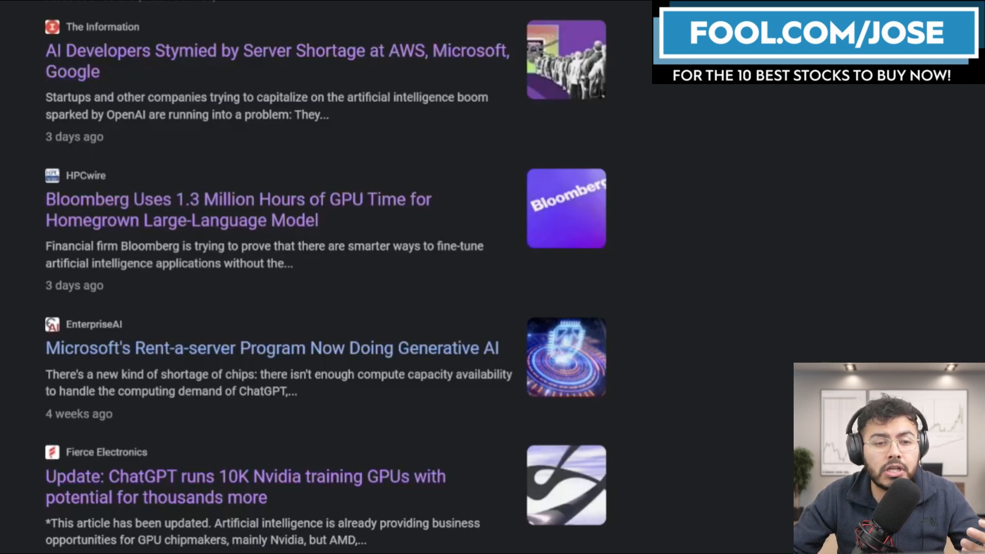
mouse_move(763, 161)
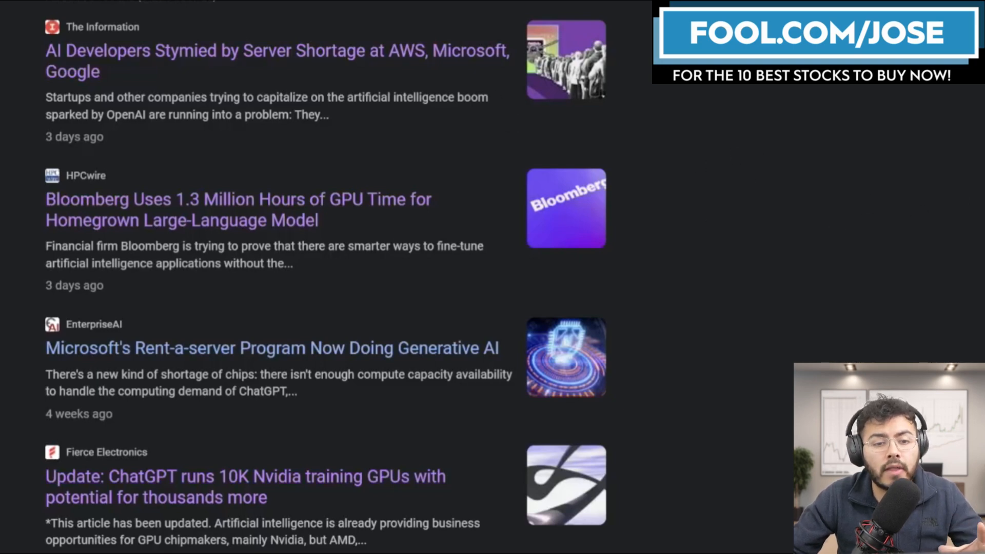
mouse_move(802, 162)
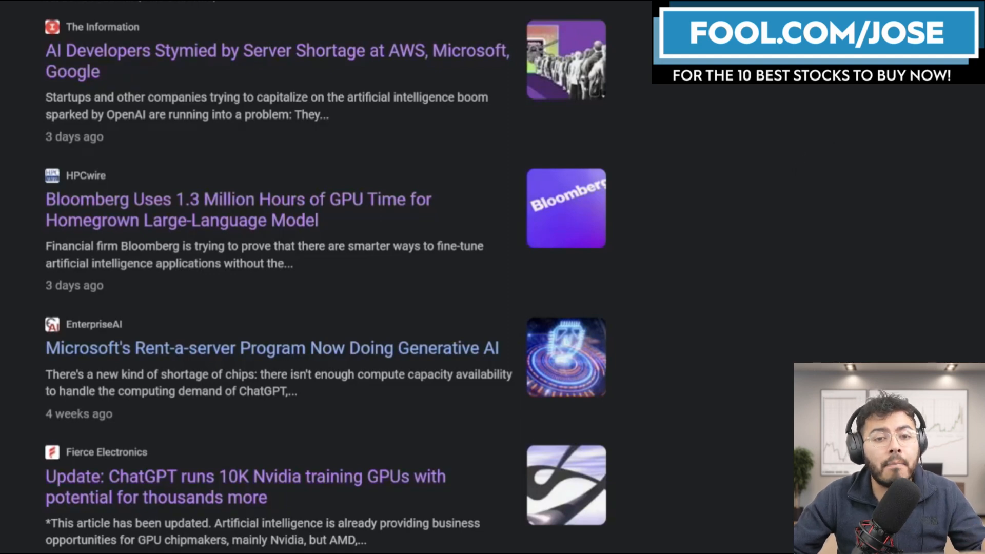
mouse_move(350, 32)
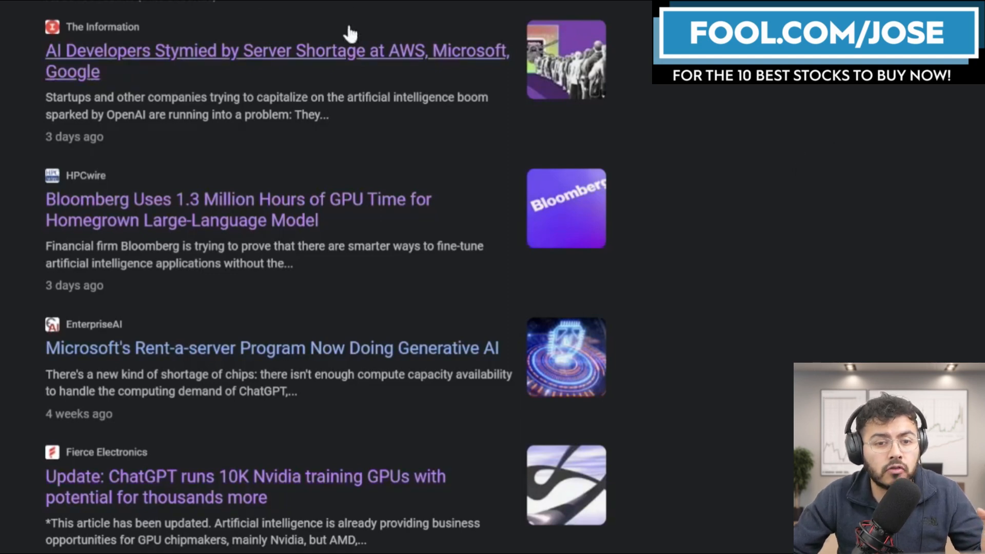
mouse_move(778, 137)
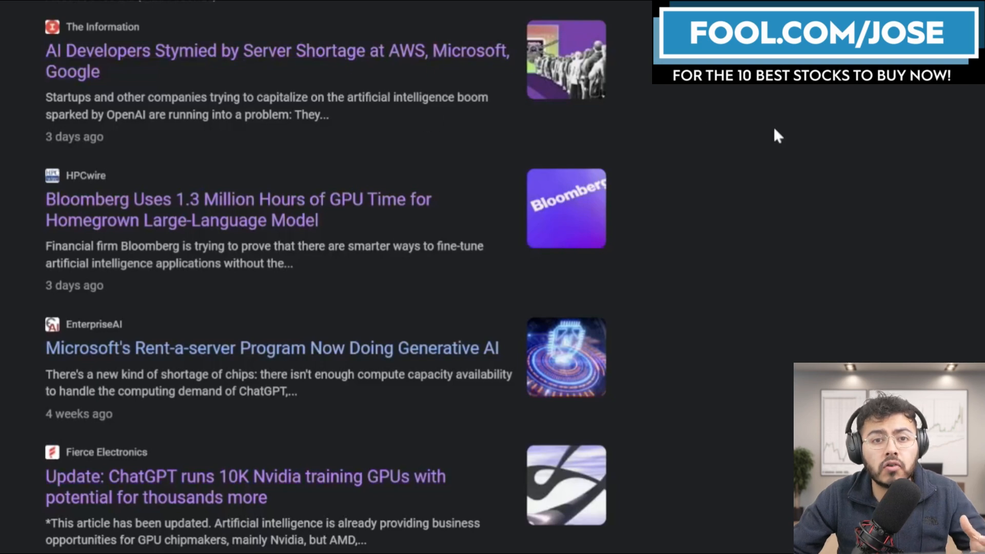
mouse_move(774, 131)
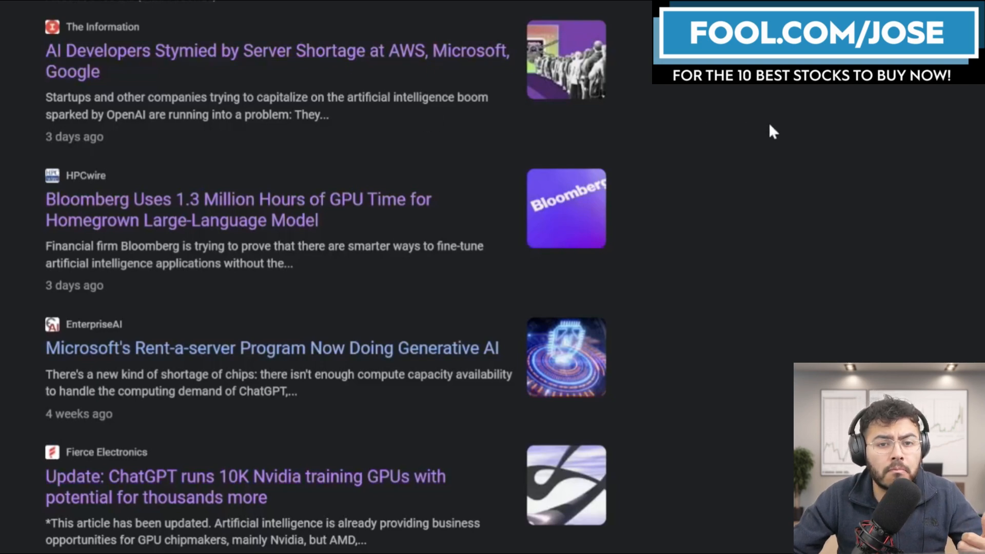
mouse_move(640, 89)
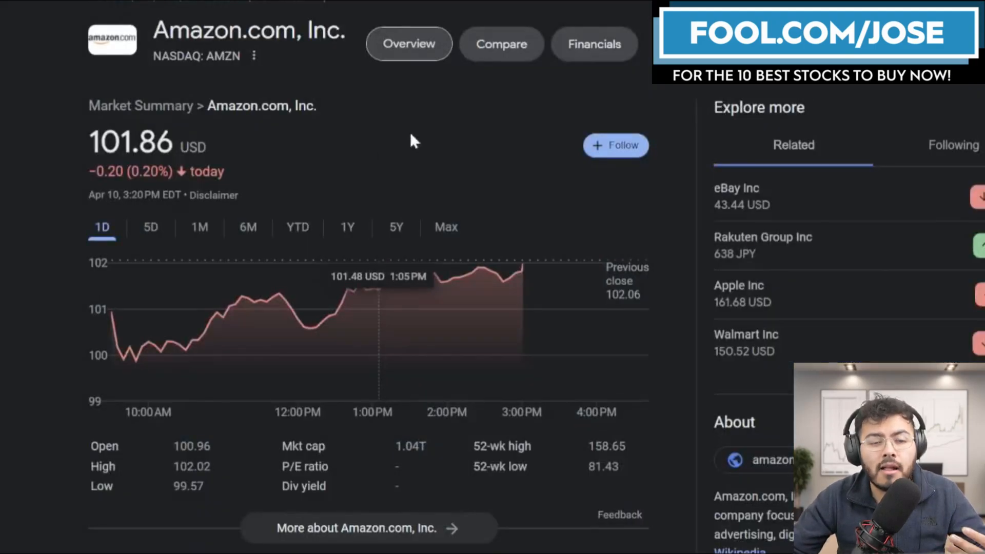
mouse_move(423, 275)
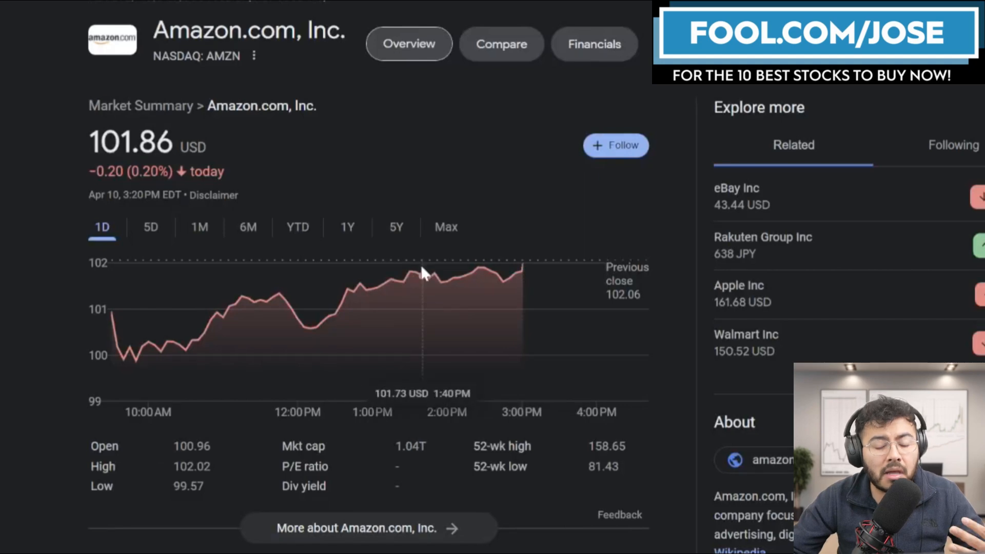
mouse_move(333, 340)
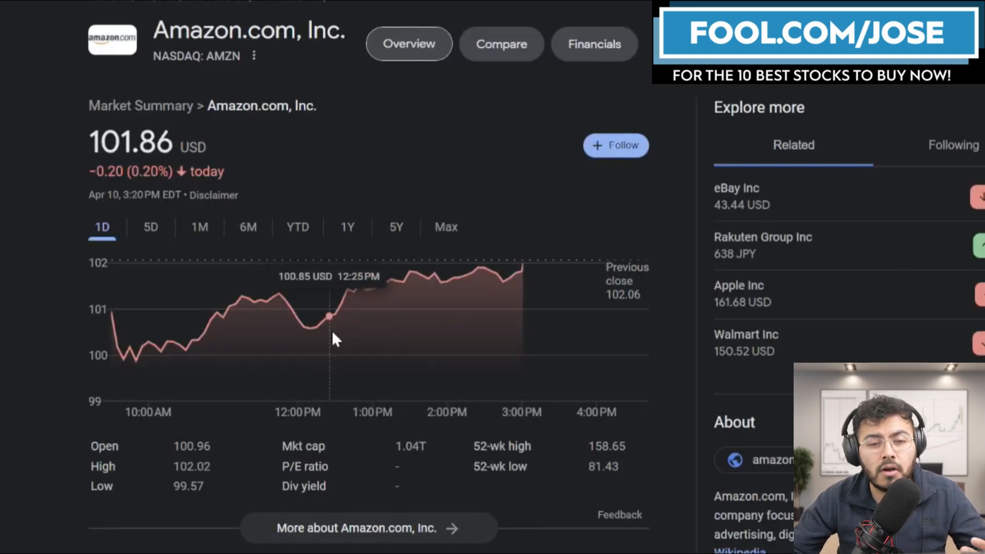
mouse_move(244, 322)
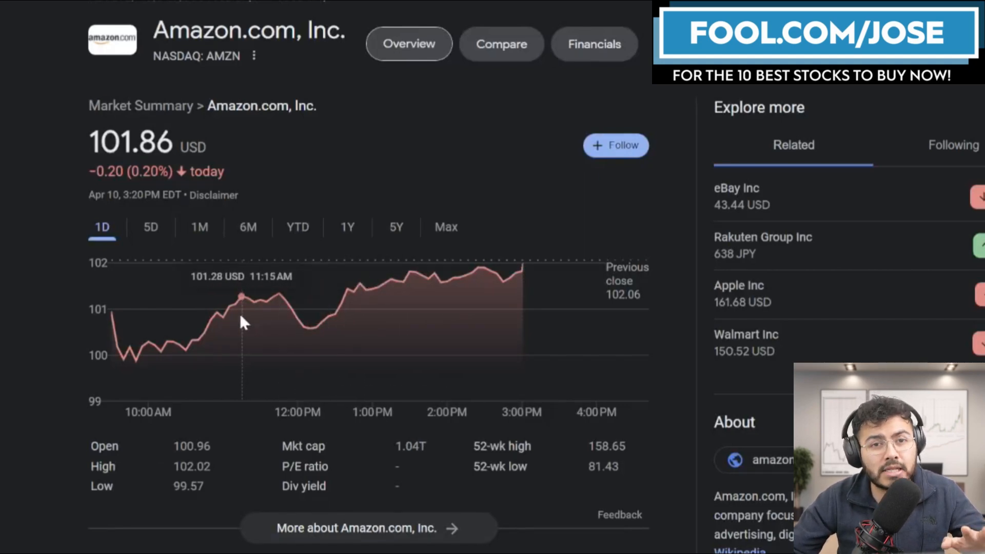
mouse_move(428, 278)
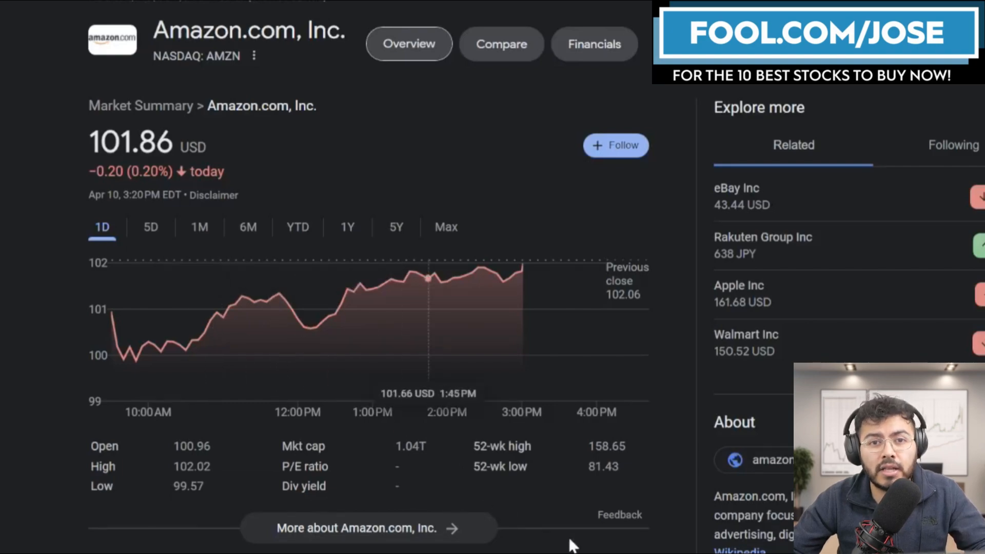